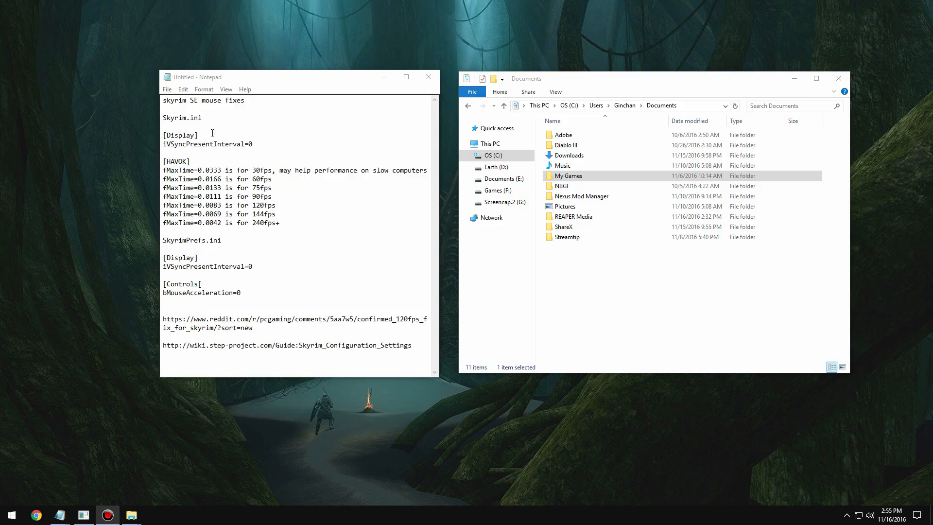
pyautogui.moveTo(176, 108)
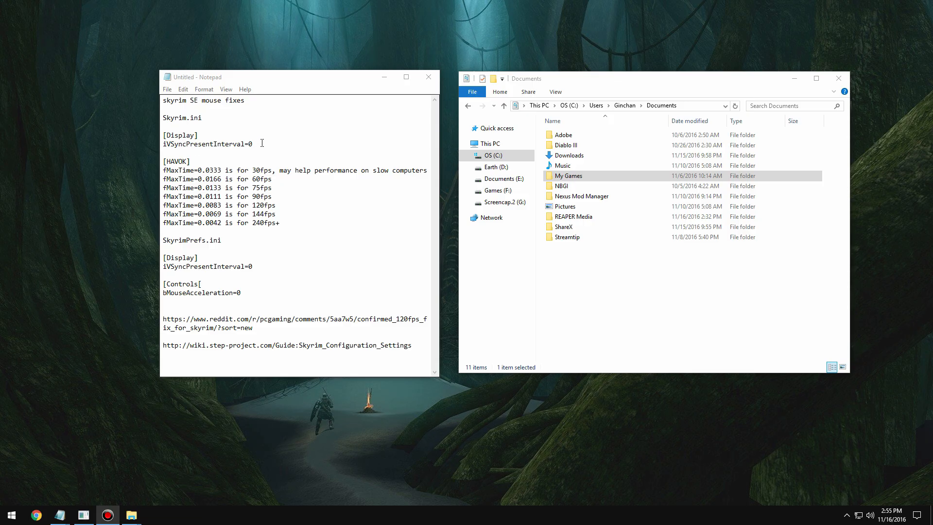
# - Highlight the notes' iVSyncPresentInterval=0, bMouseAcceleration=0, HAVOK heading and fMaxTime values
pyautogui.doubleClick(207, 143)
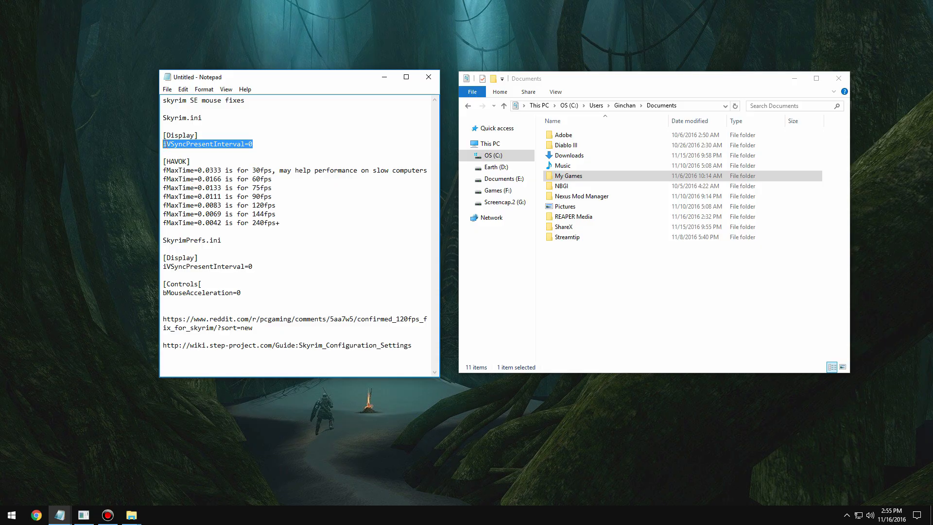
pyautogui.doubleClick(201, 292)
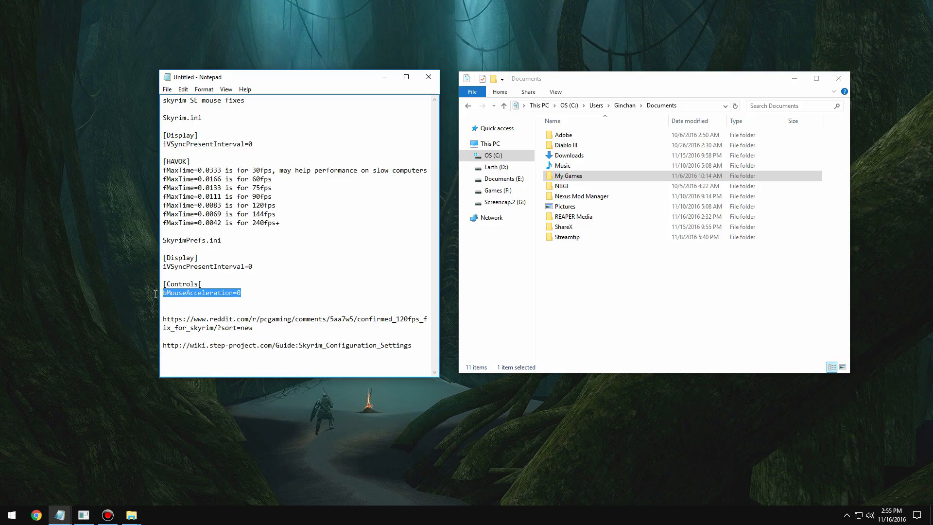
pyautogui.click(288, 269)
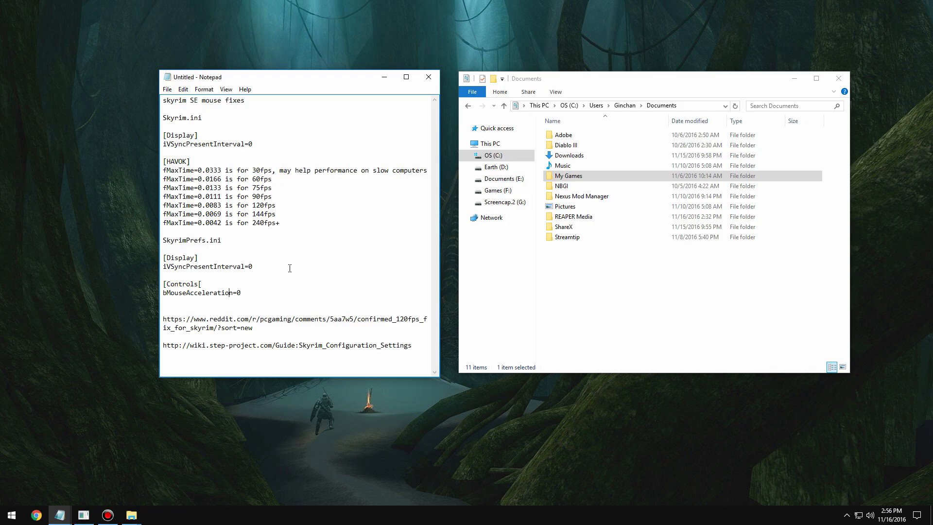
pyautogui.moveTo(284, 217)
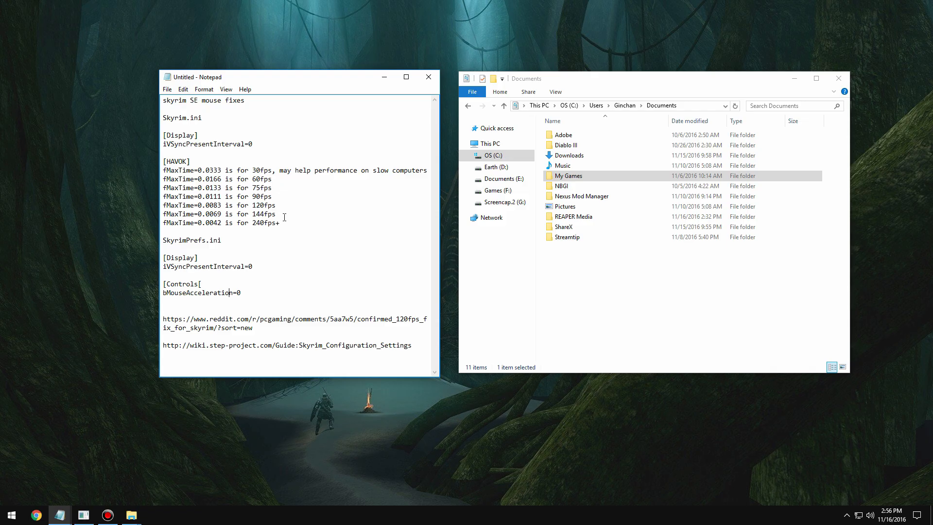
pyautogui.moveTo(256, 213); pyautogui.dragTo(276, 214)
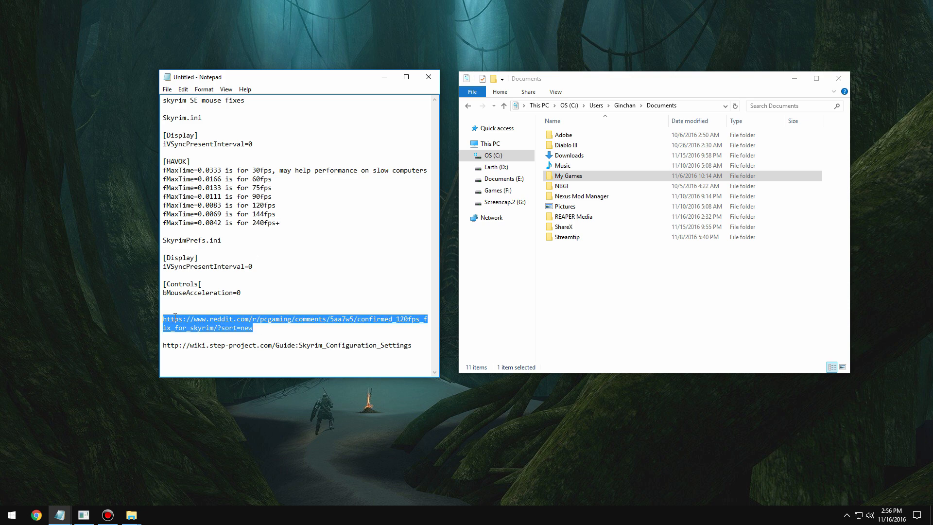
pyautogui.doubleClick(176, 162)
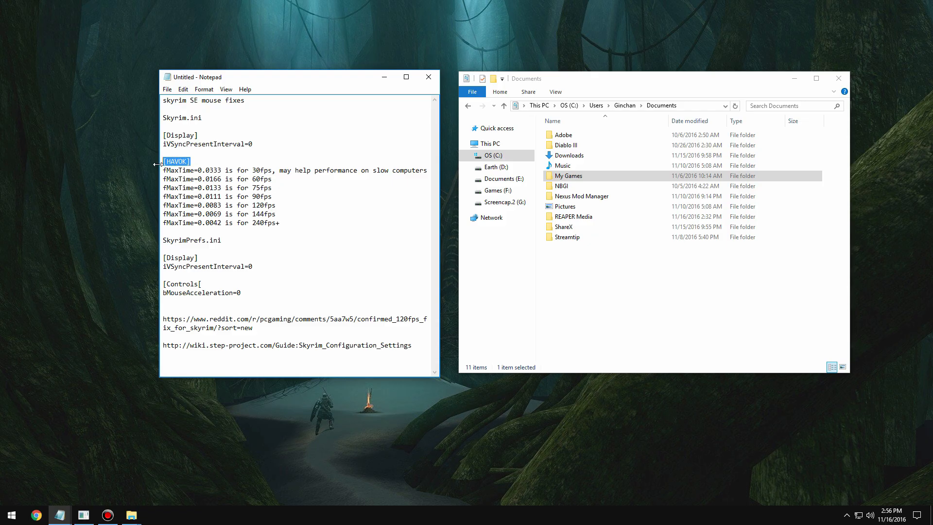
pyautogui.click(172, 162)
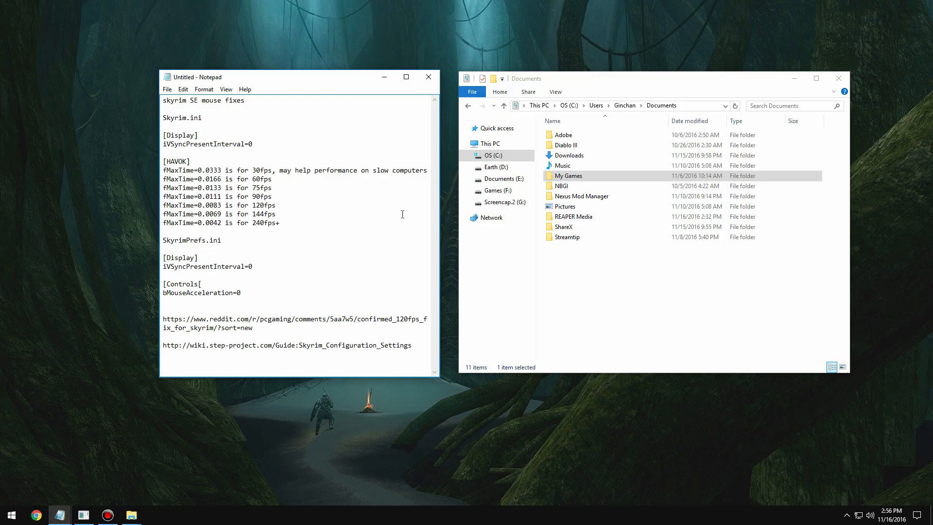
pyautogui.moveTo(338, 218)
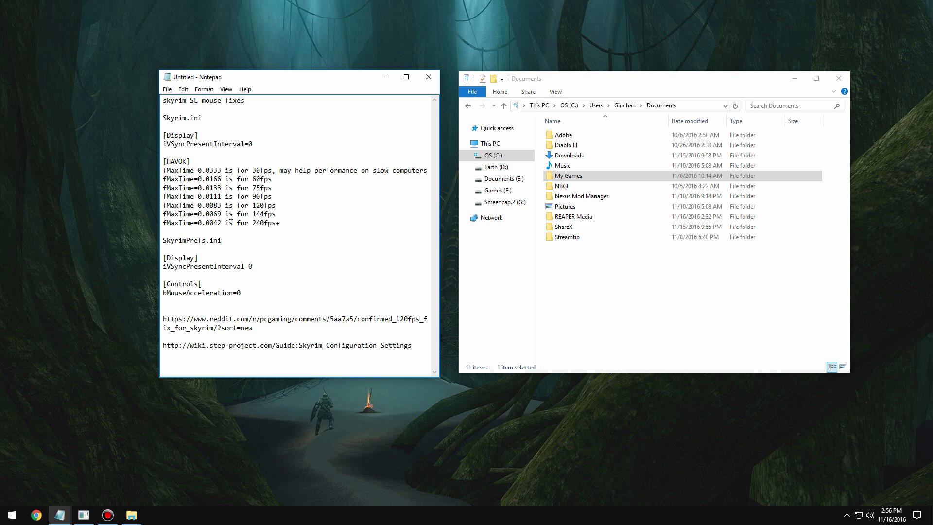
pyautogui.doubleClick(257, 214)
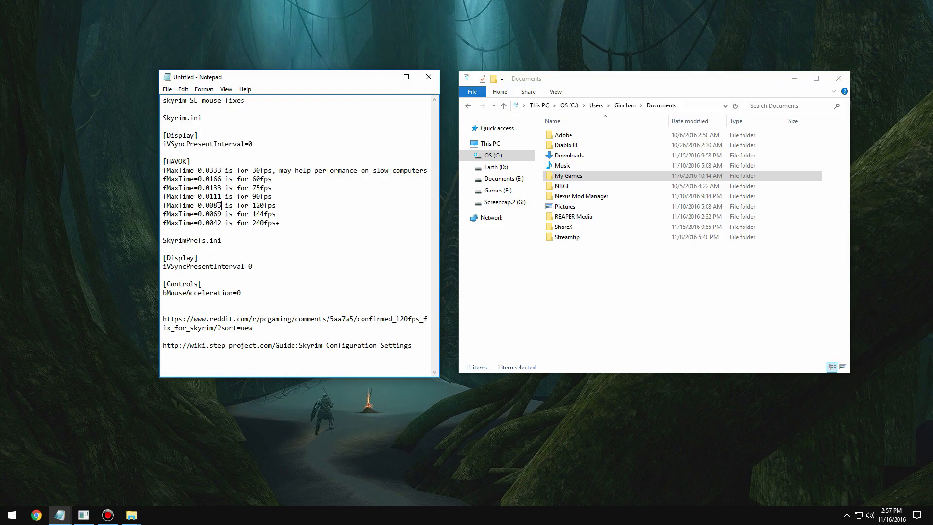
pyautogui.doubleClick(212, 205)
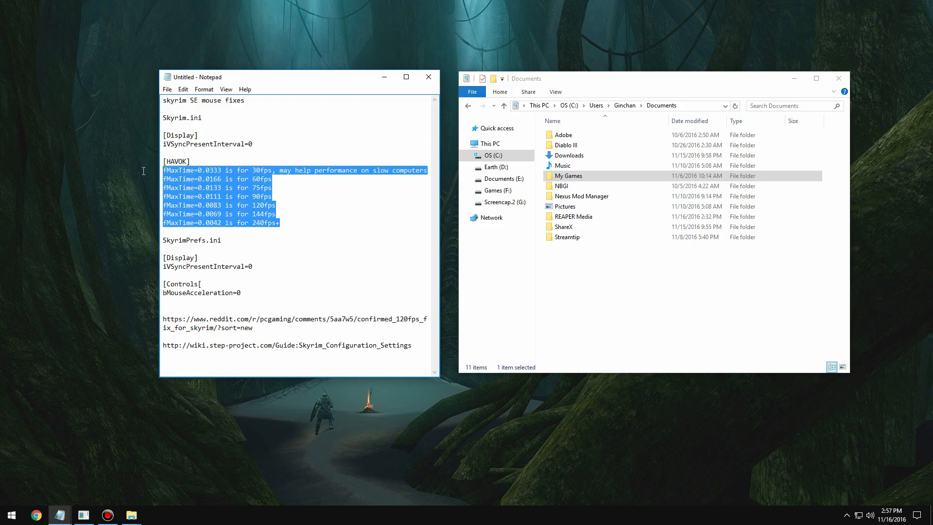
pyautogui.click(246, 122)
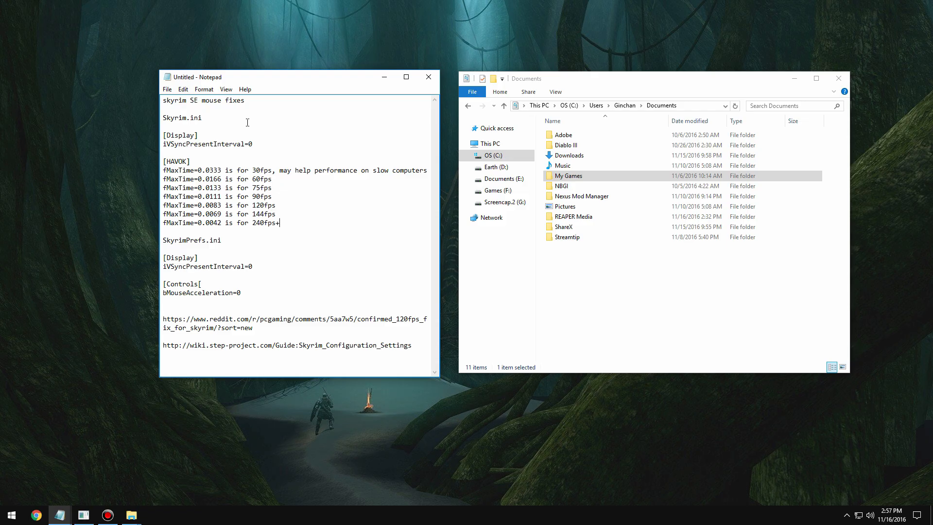
pyautogui.moveTo(614, 119)
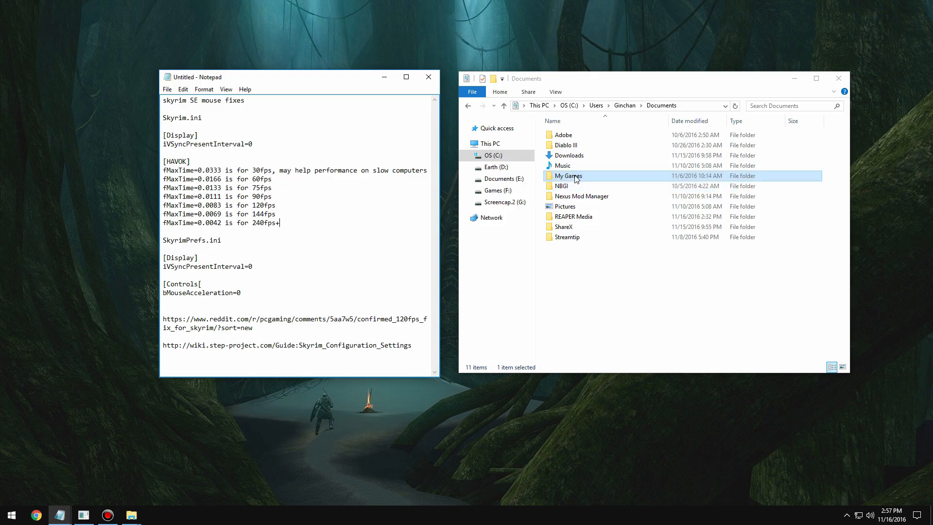
# - Open Skyrim.ini from My Games > Skyrim Special Edition in Notepad
pyautogui.doubleClick(566, 176)
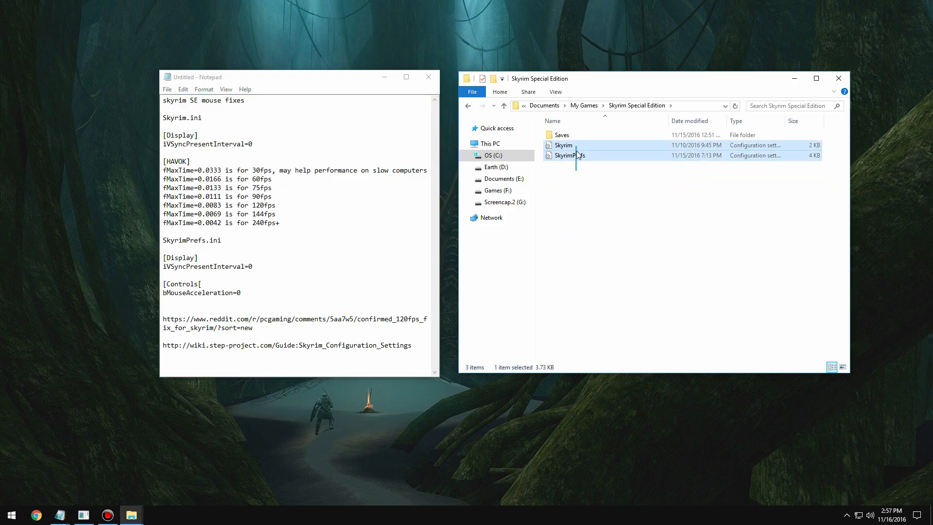
pyautogui.click(563, 145)
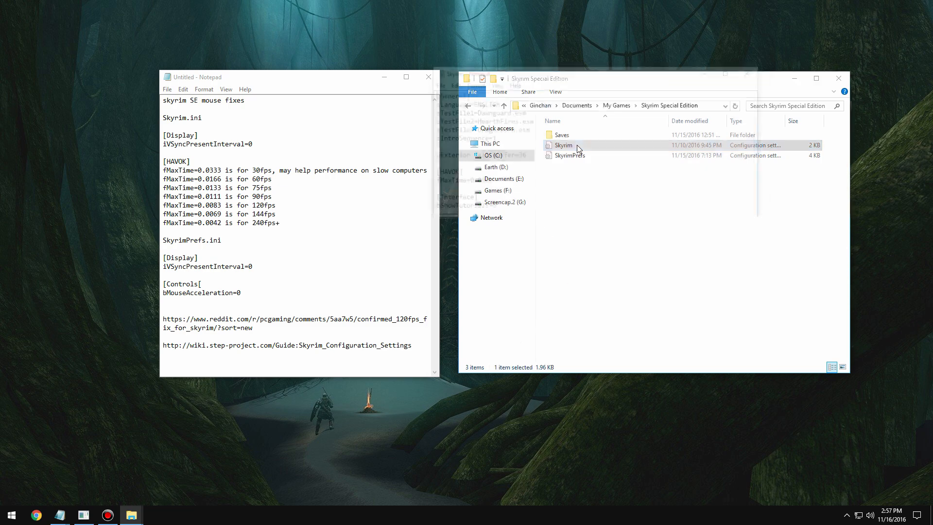
pyautogui.doubleClick(563, 145)
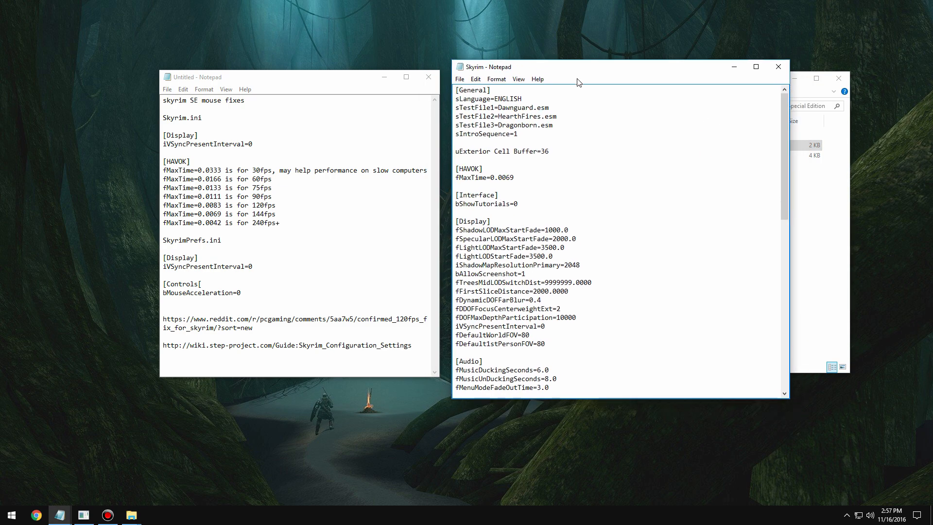
pyautogui.moveTo(493, 168)
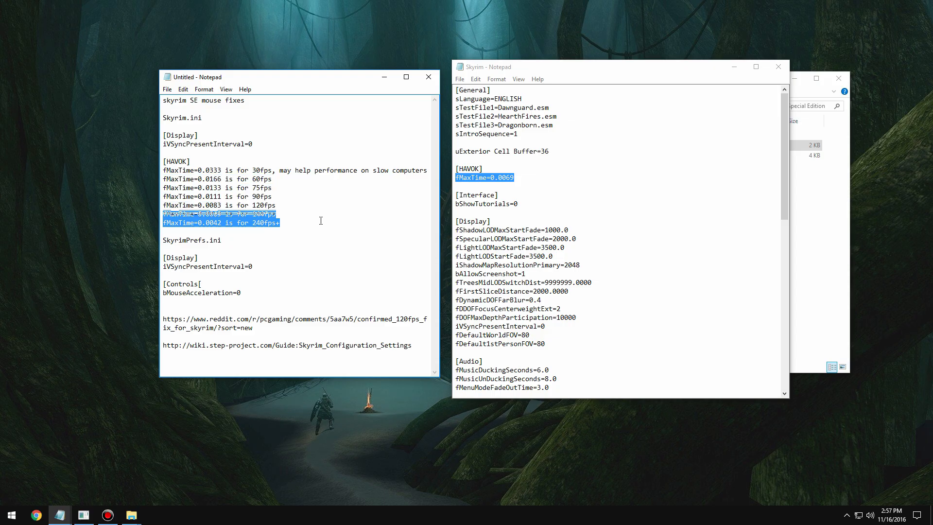
pyautogui.click(490, 177)
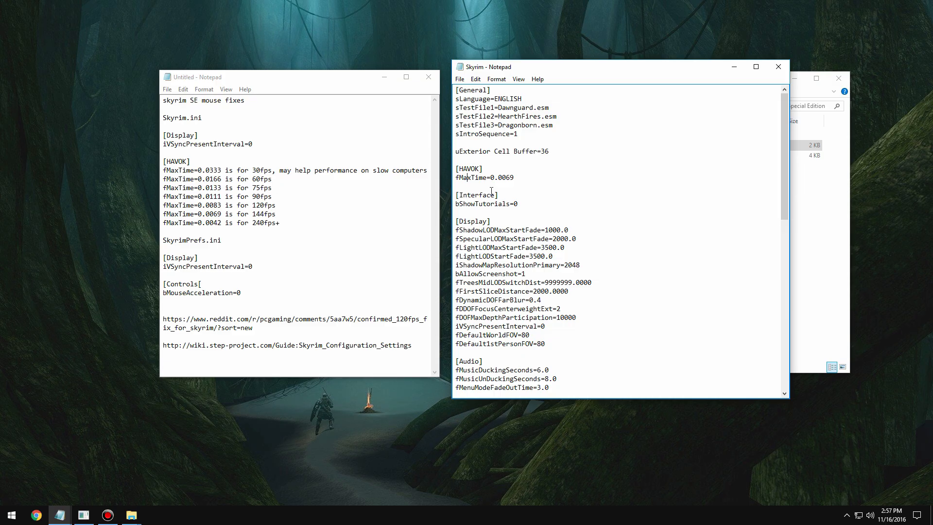
pyautogui.click(847, 514)
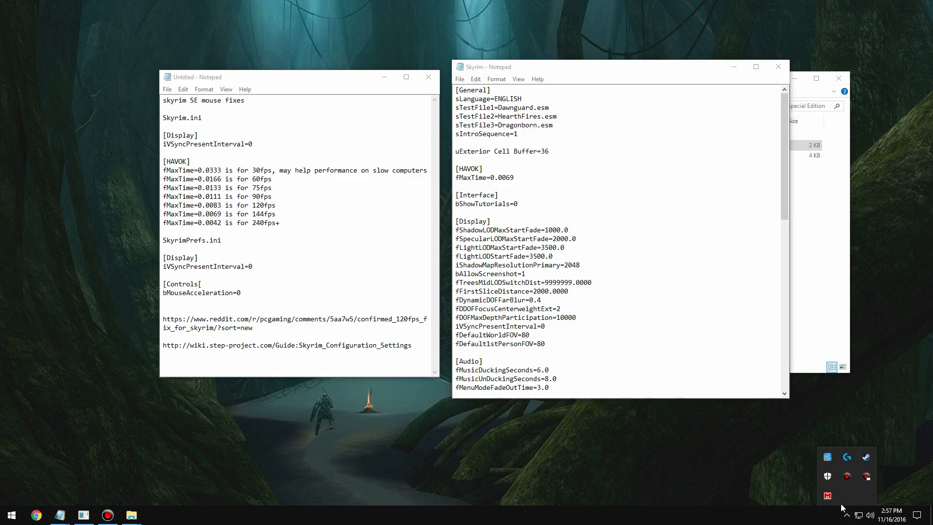
pyautogui.click(10, 515)
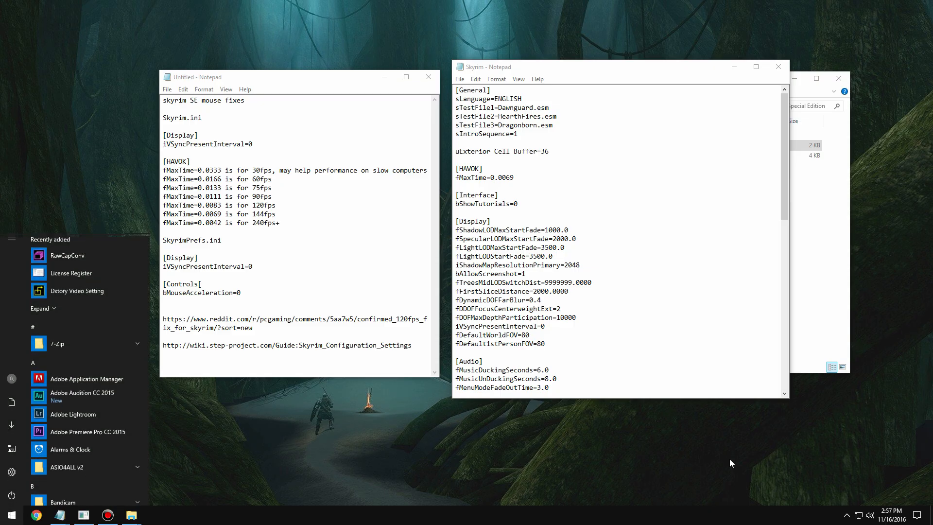
pyautogui.click(561, 275)
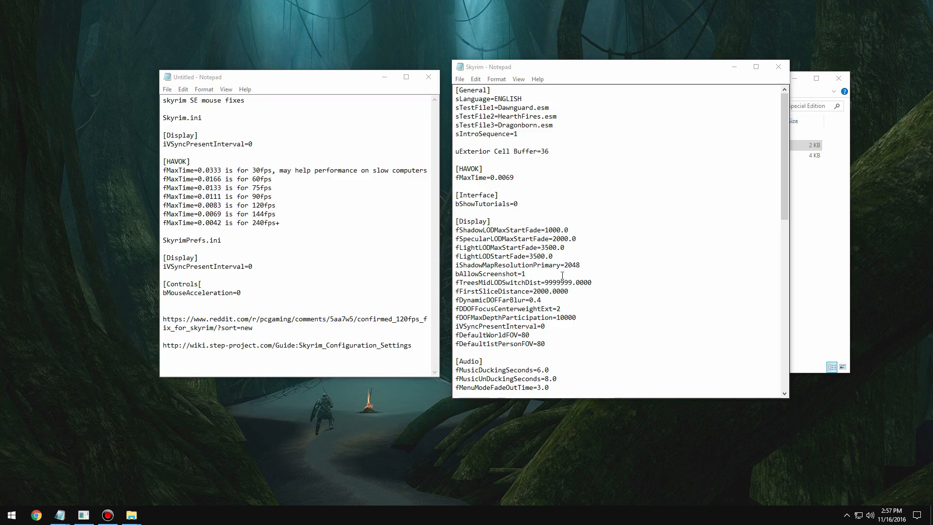
pyautogui.click(155, 515)
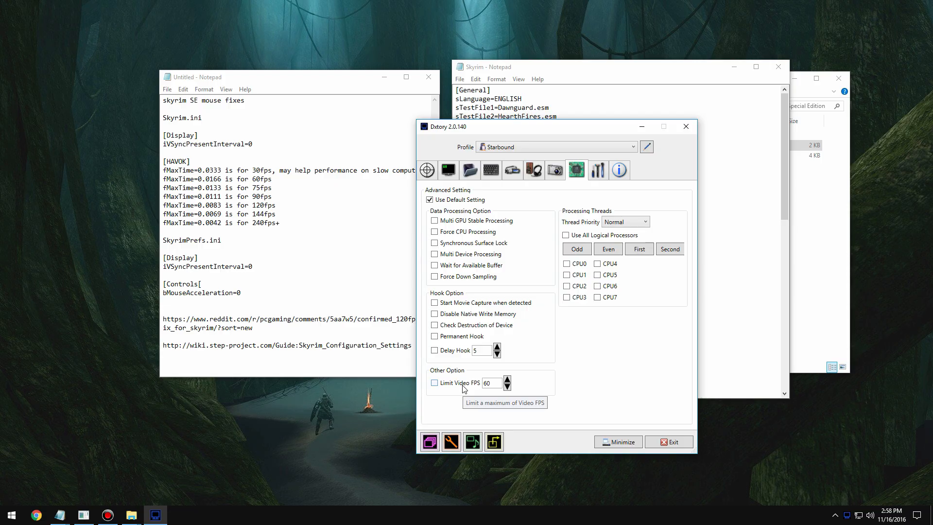
pyautogui.moveTo(464, 387)
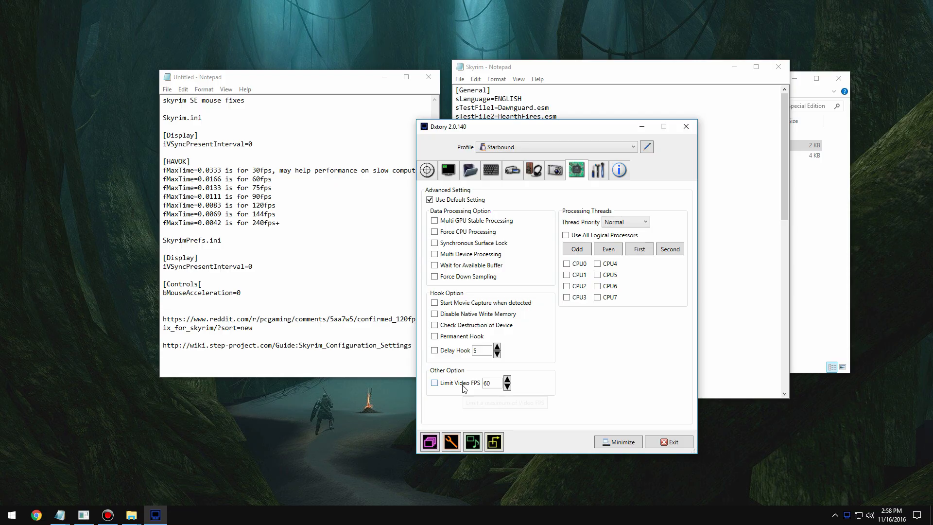
pyautogui.moveTo(459, 388)
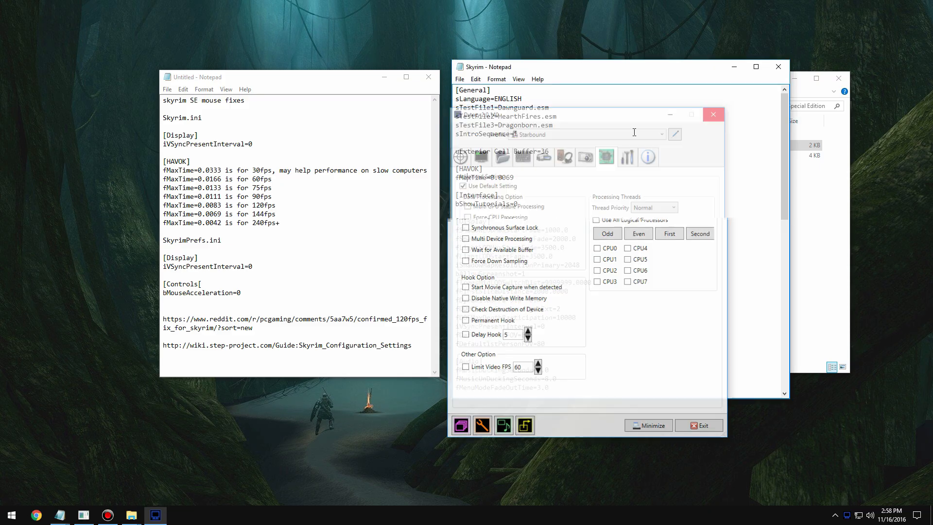
pyautogui.click(713, 114)
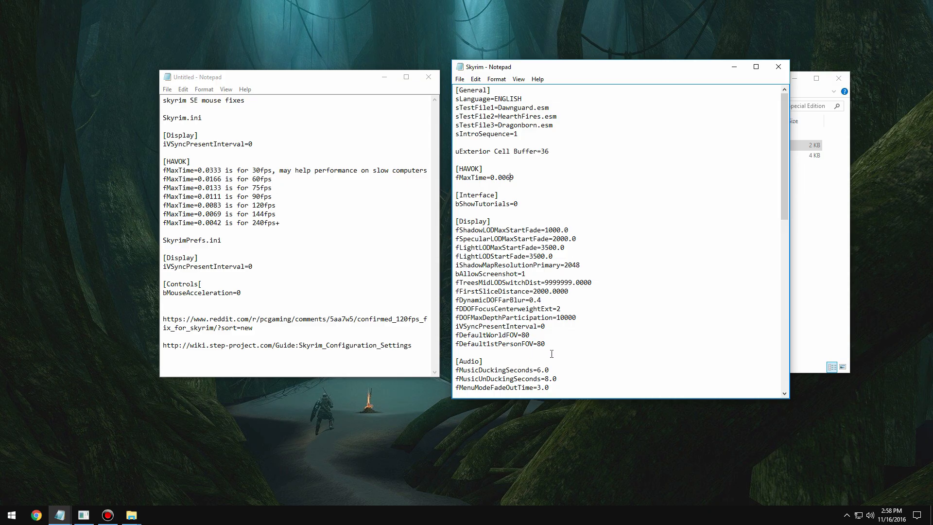
# - Confirm Skyrim.ini's iVSyncPresentInterval=0 line, then open SkyrimPrefs.ini in Notepad
pyautogui.doubleClick(500, 326)
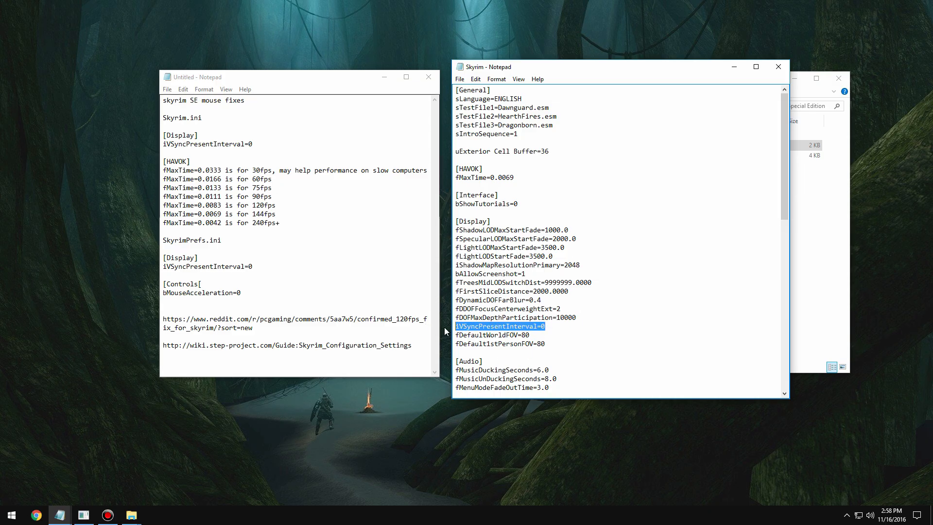
pyautogui.click(580, 329)
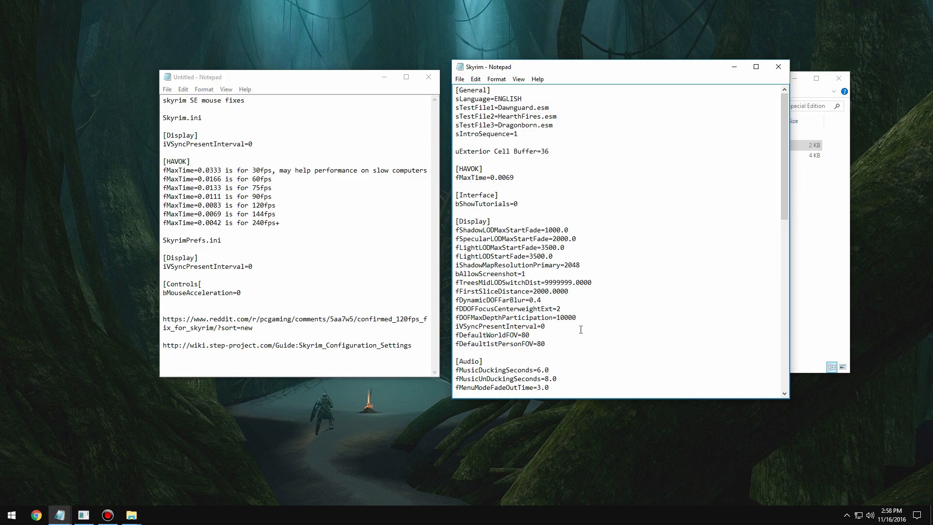
pyautogui.doubleClick(538, 326)
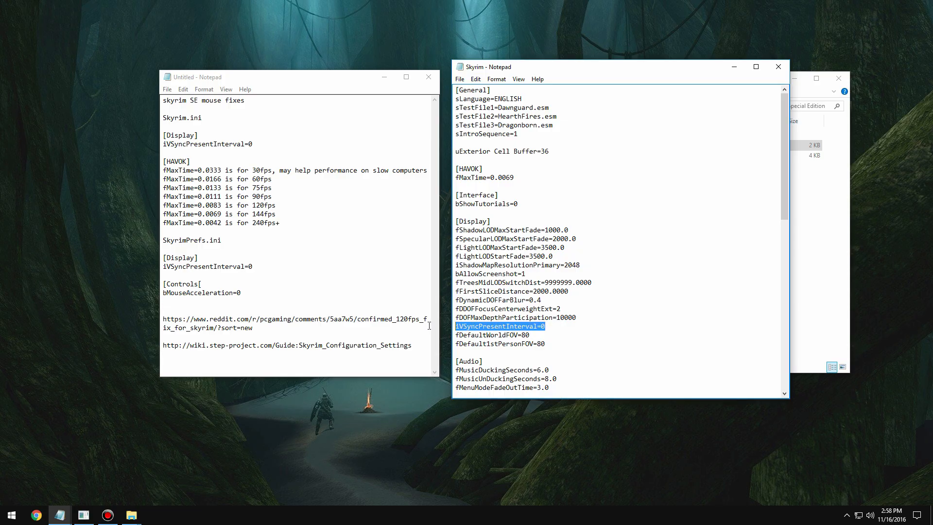
pyautogui.click(501, 326)
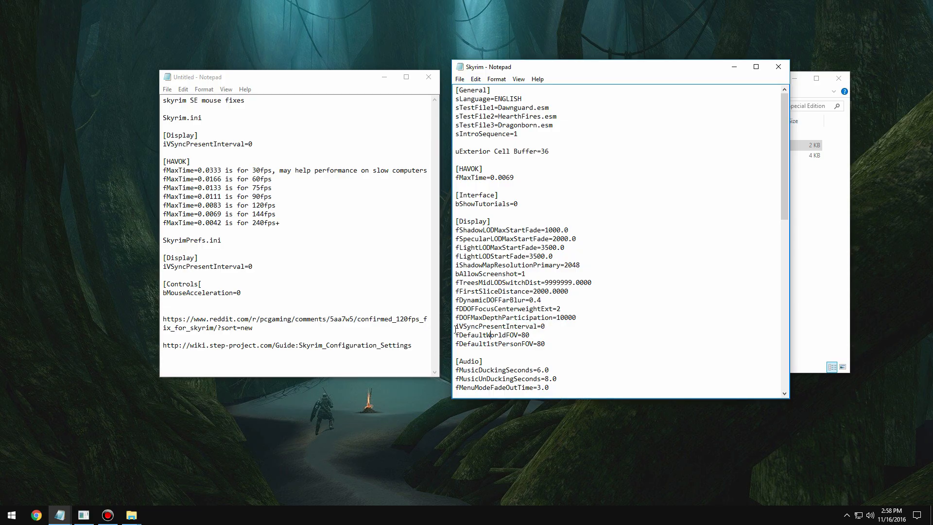
pyautogui.doubleClick(498, 327)
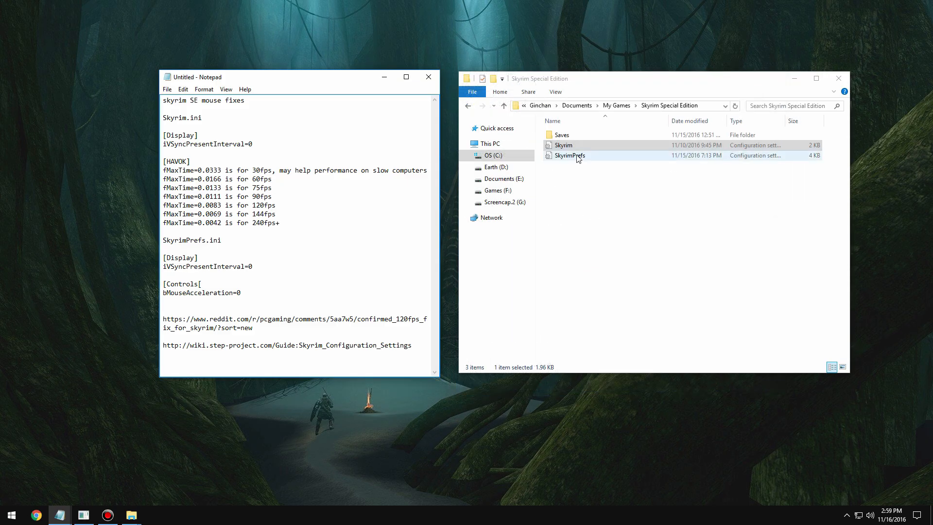
pyautogui.doubleClick(570, 156)
pyautogui.write('ivys')
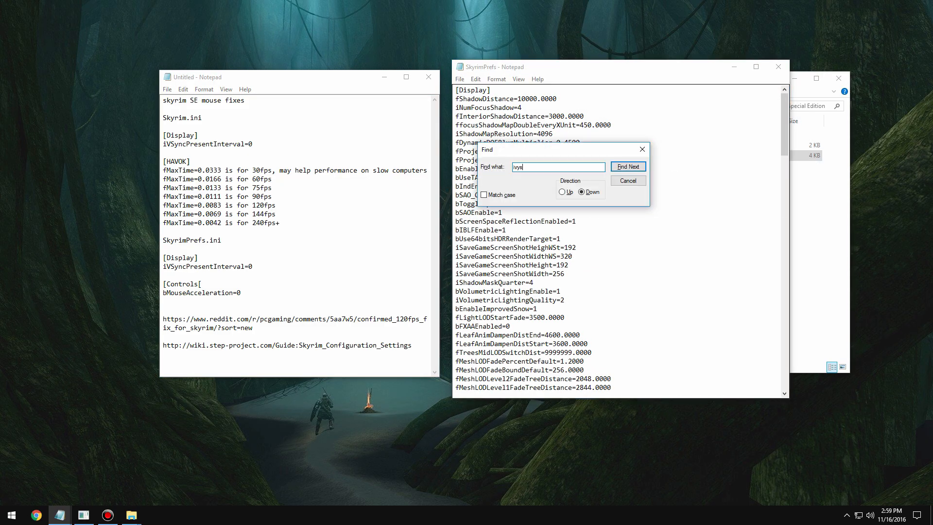
# - Search SkyrimPrefs.ini for iVSyncPresentInterval and bMouseAcceleration, confirming both are already 0
pyautogui.press('Backspace')
pyautogui.write('sync')
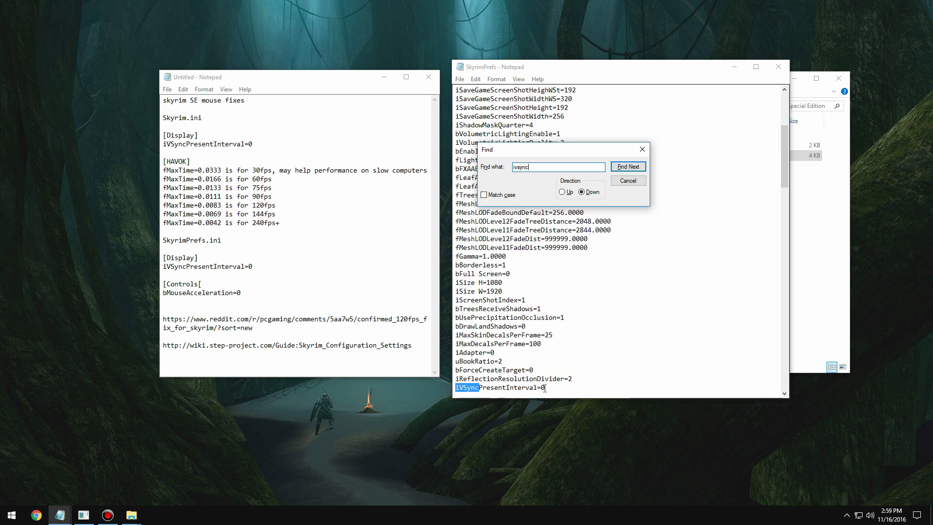
pyautogui.moveTo(558, 368)
pyautogui.write('bmouse')
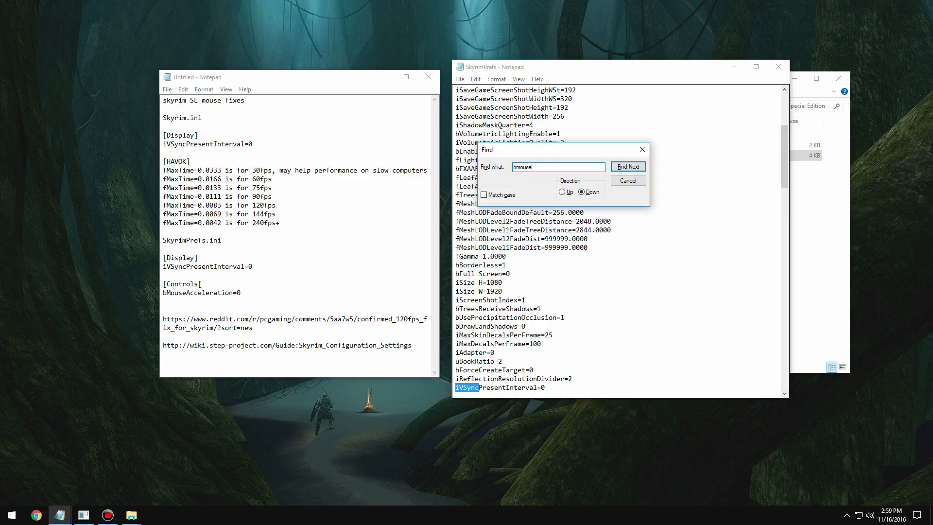
pyautogui.click(628, 167)
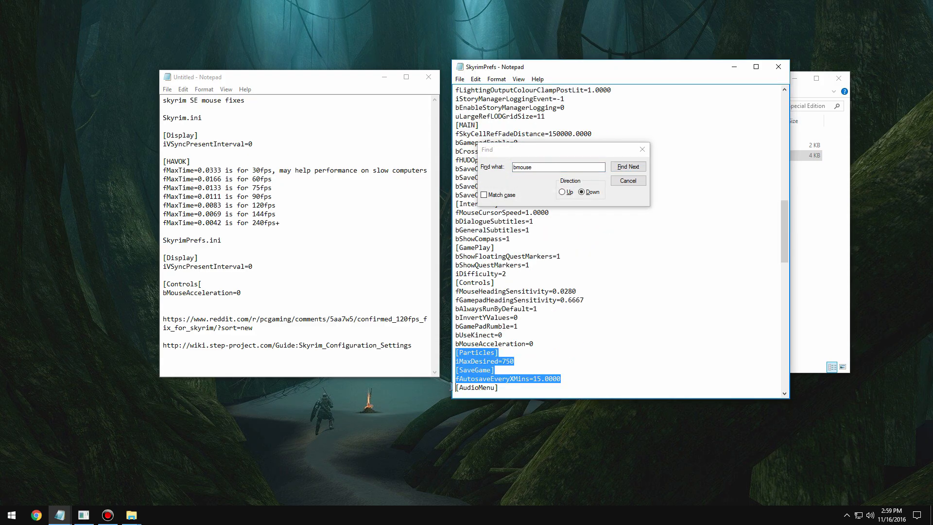
pyautogui.click(628, 166)
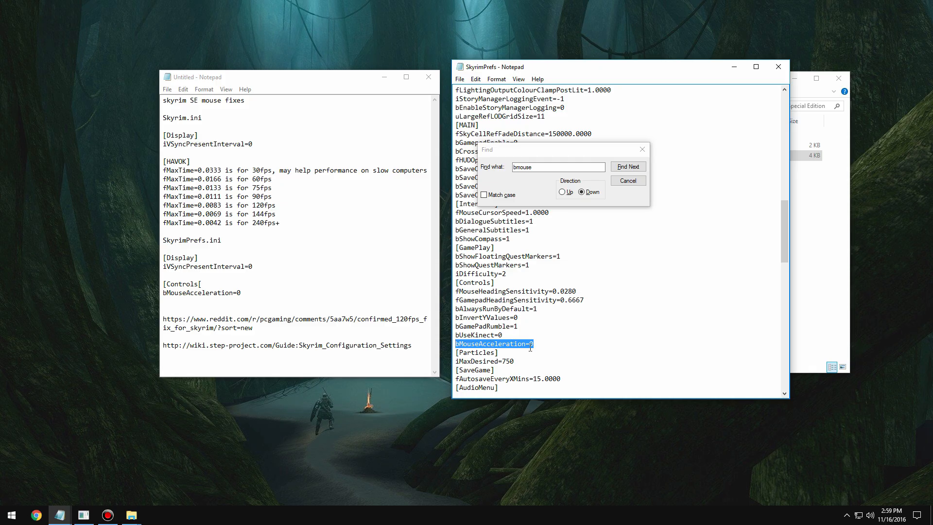
pyautogui.click(628, 181)
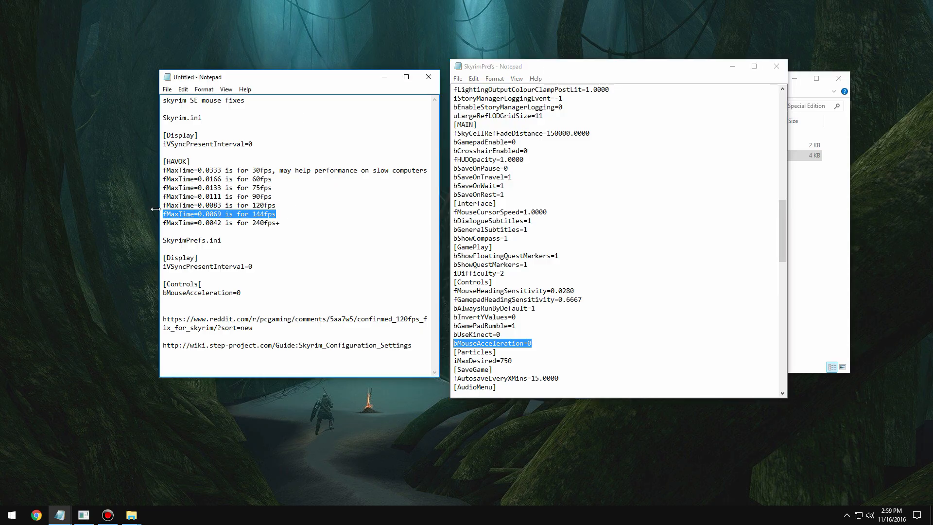
pyautogui.doubleClick(211, 214)
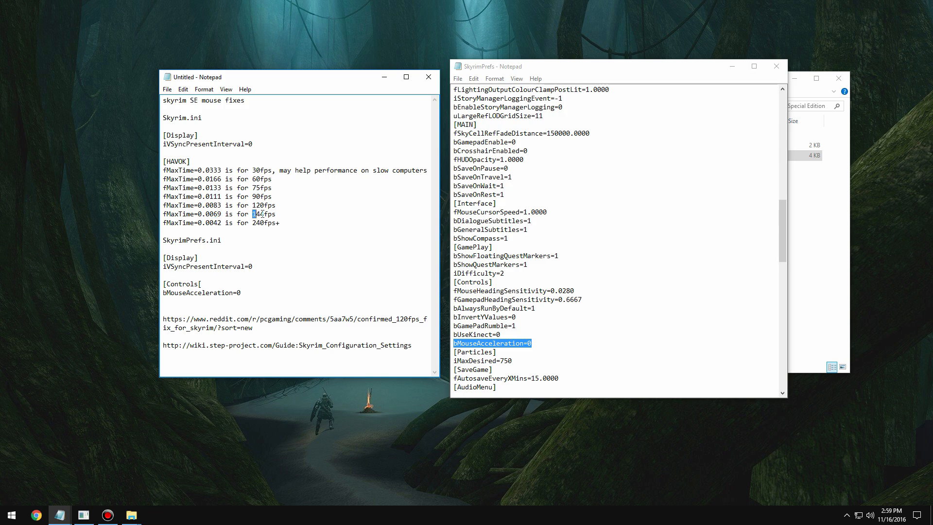
pyautogui.click(311, 228)
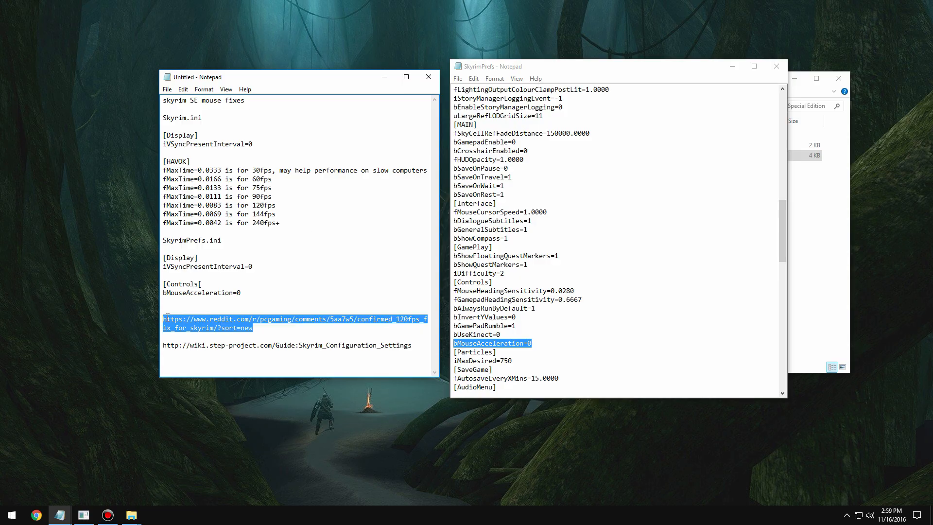
pyautogui.click(231, 310)
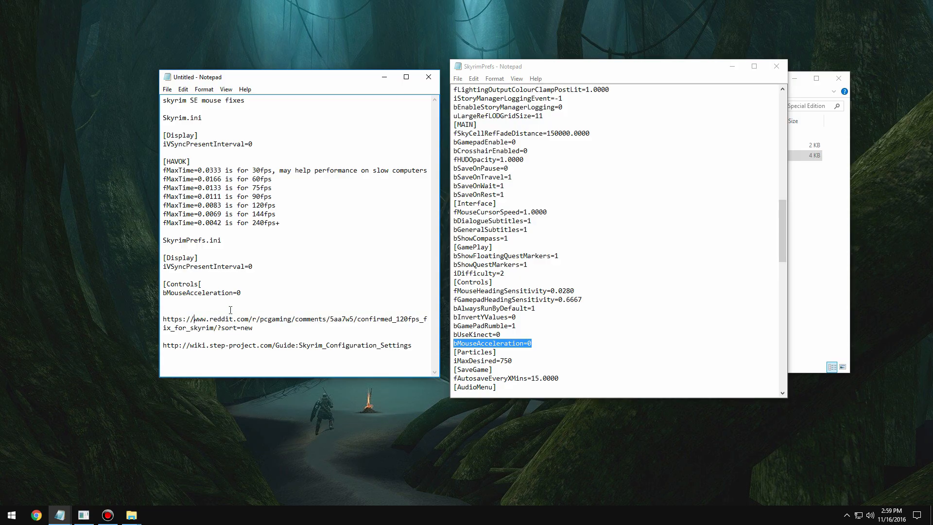
pyautogui.moveTo(326, 296)
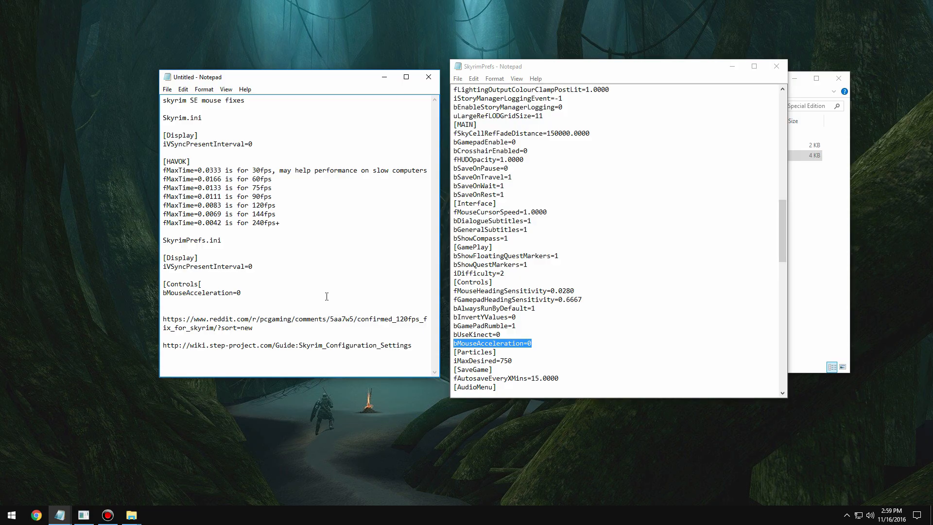